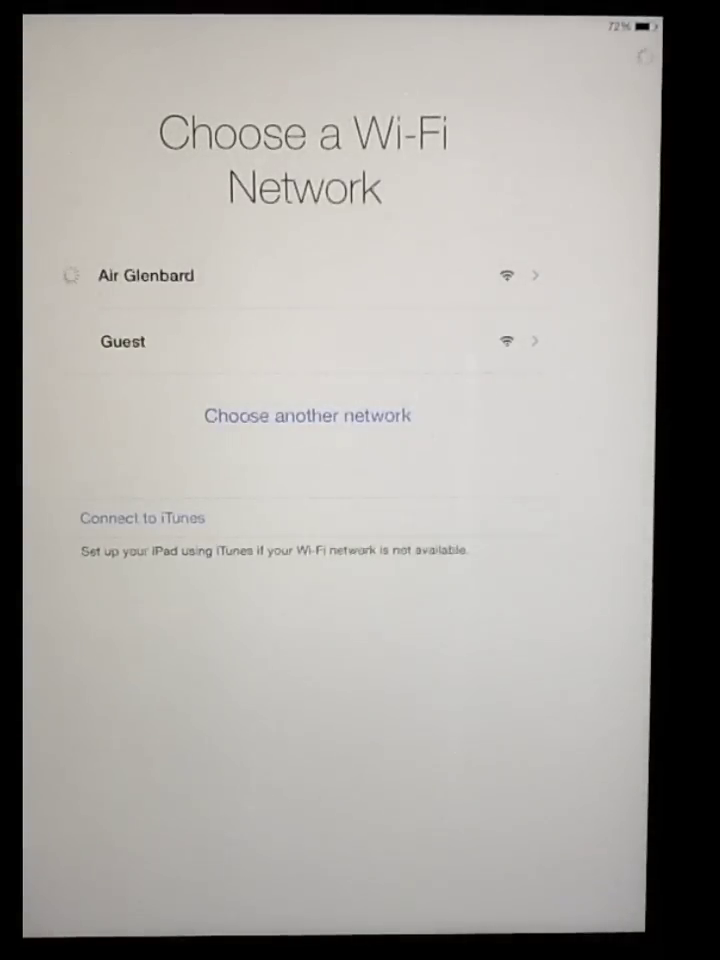
Step: Join the Air Glenbard Wi-Fi network from the network list
left_click(148, 276)
type("1")
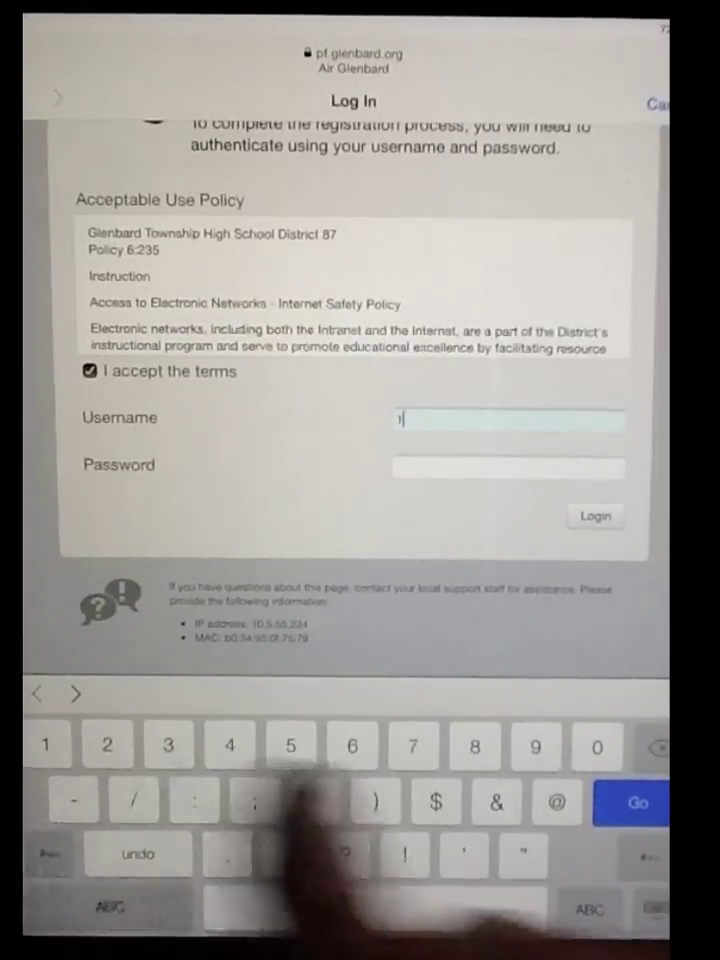
Step: Log in to Air Glenbard with username '00' and the password
type("00189")
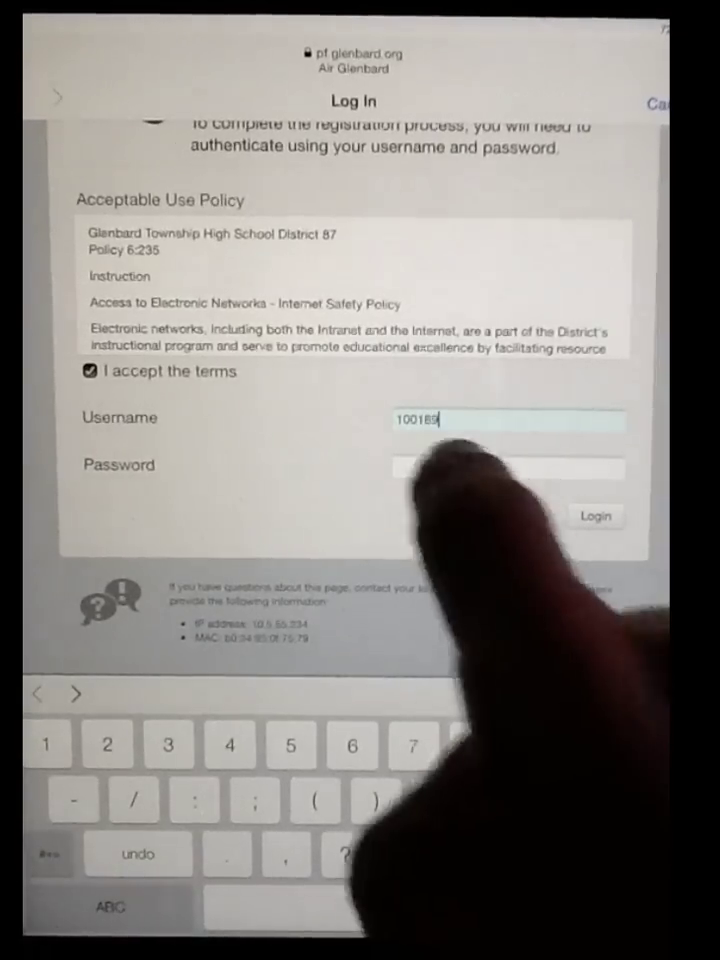
left_click(508, 469)
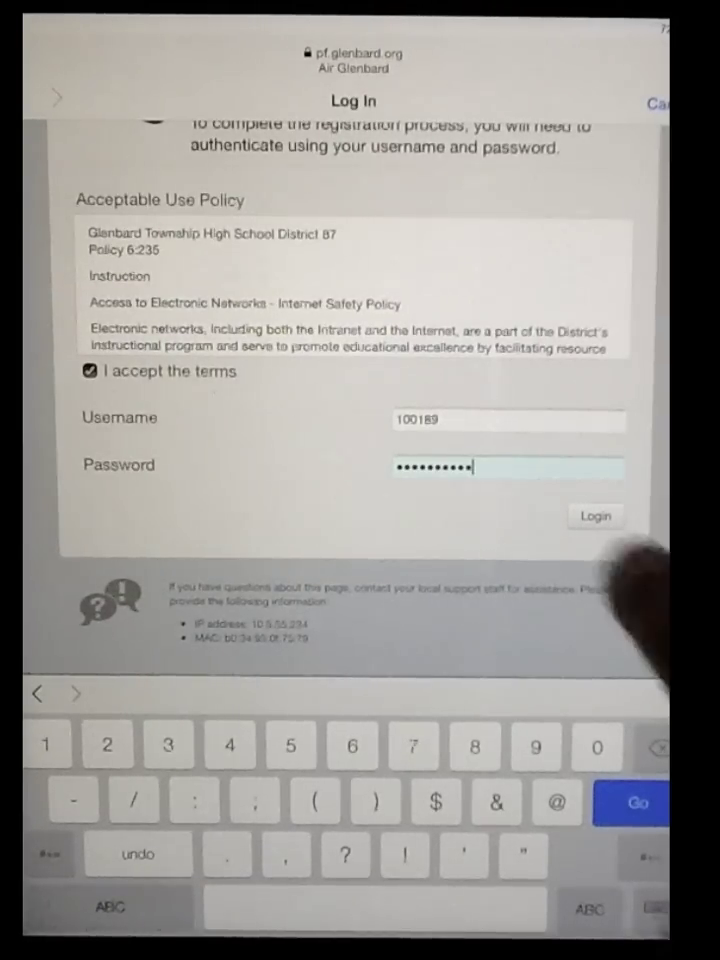
left_click(595, 516)
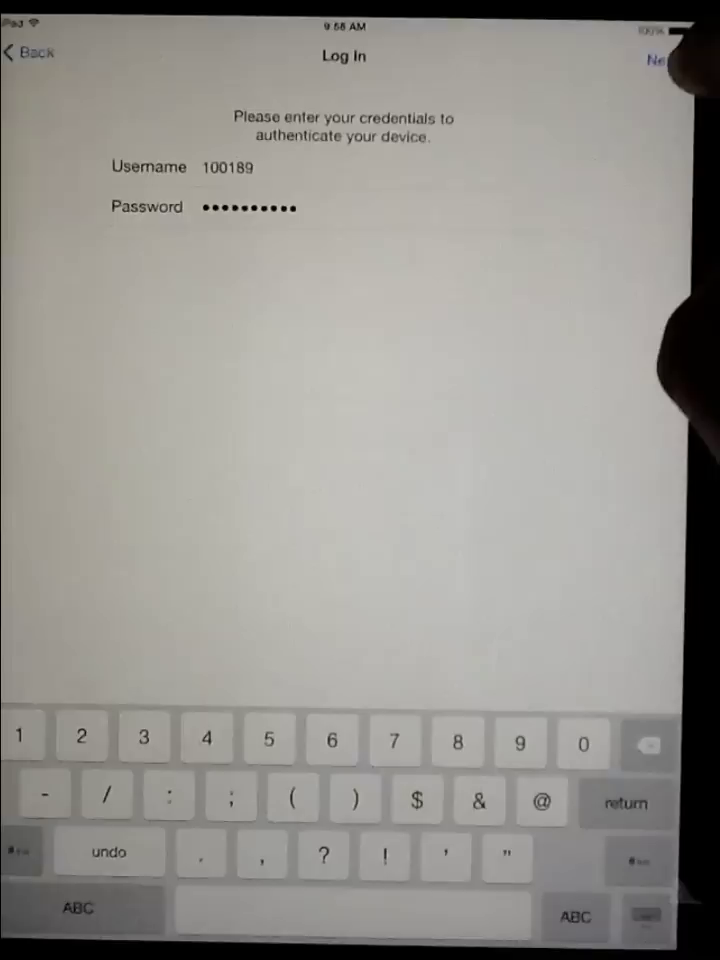
Step: Submit the device authentication credentials with Next to reach the Home screen
left_click(656, 65)
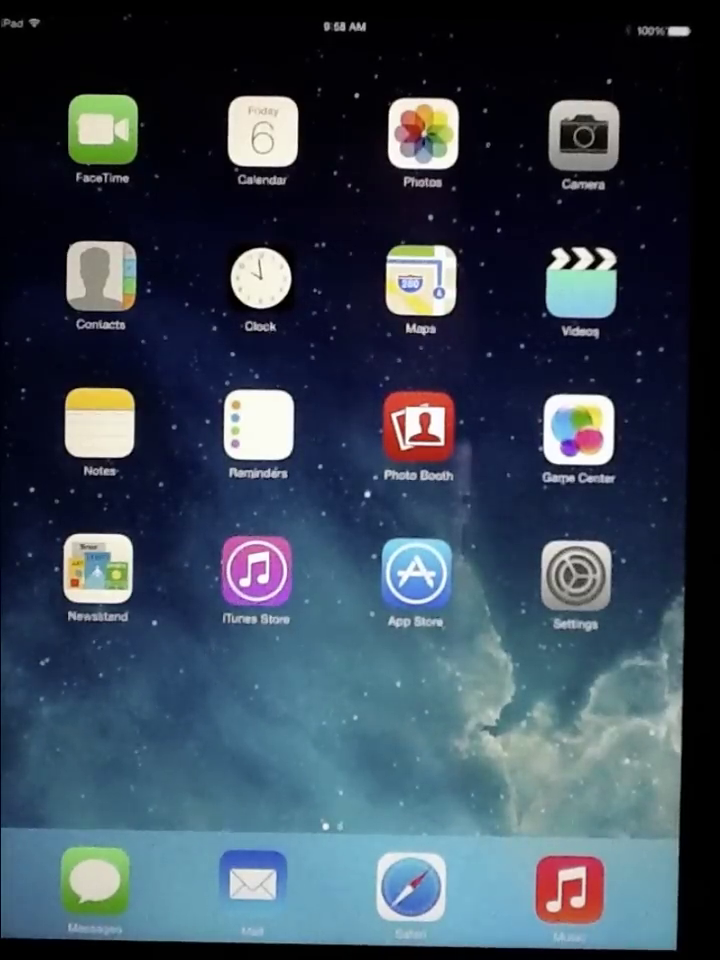
Step: Swipe to the second home page and tap the Glenbard 87 app icon
scroll("left", 3)
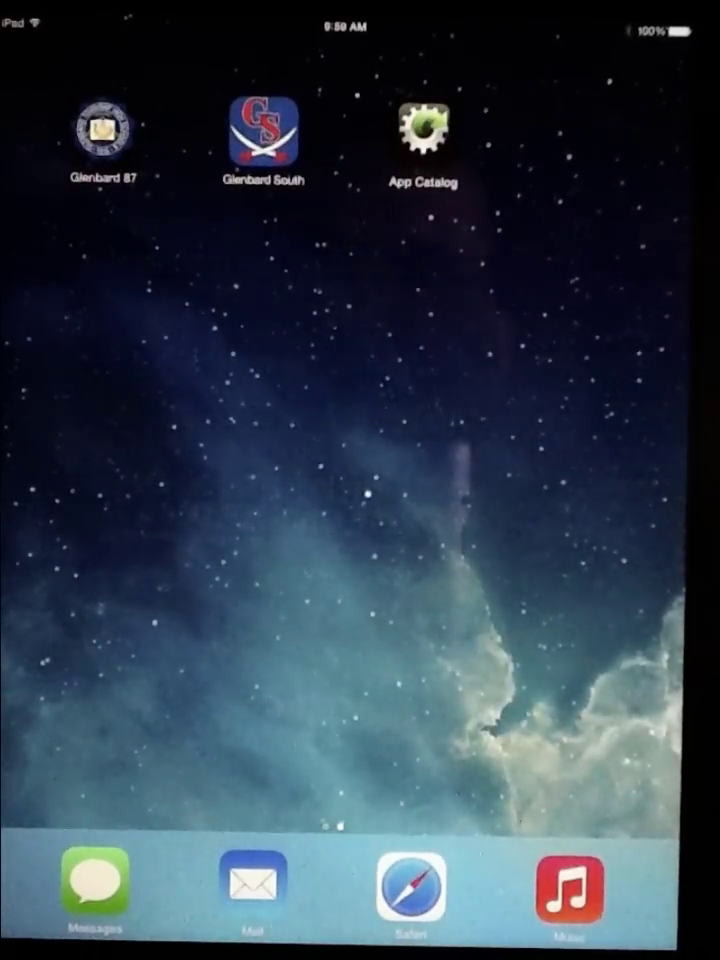
left_click(101, 133)
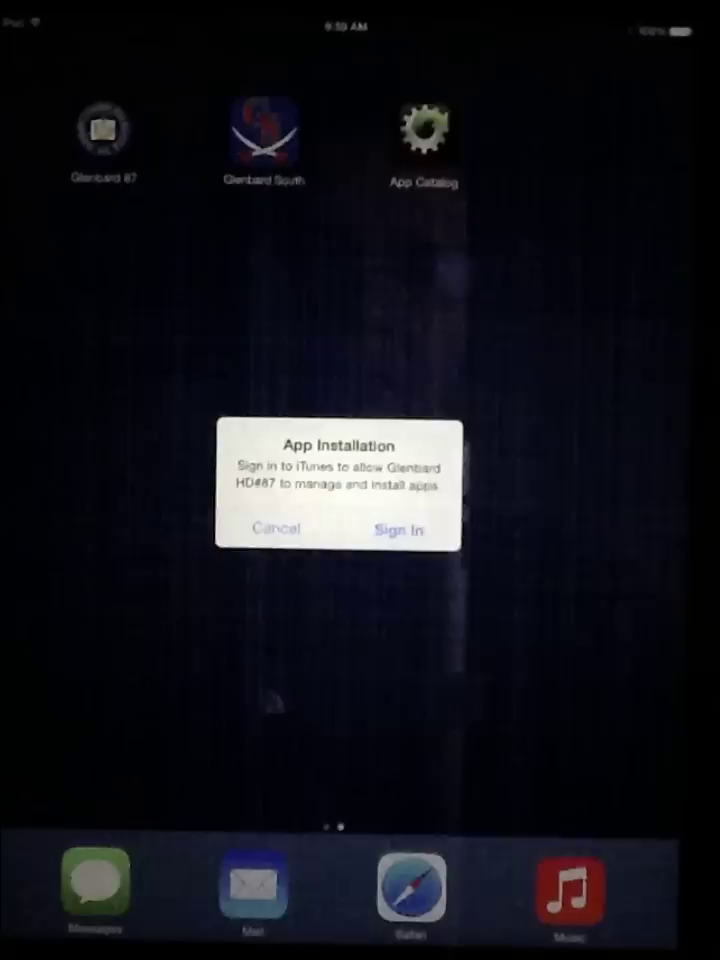
Step: Choose Sign In on the App Installation alert for iTunes
left_click(399, 529)
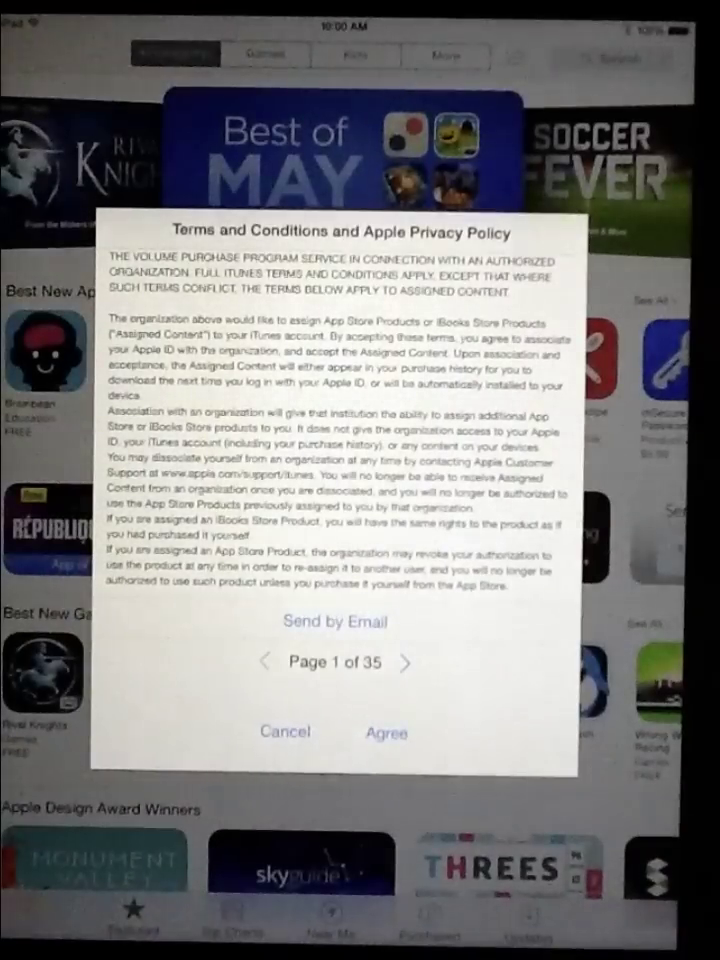
Step: Agree to the Volume Purchase Program terms and Apple privacy policy
left_click(383, 733)
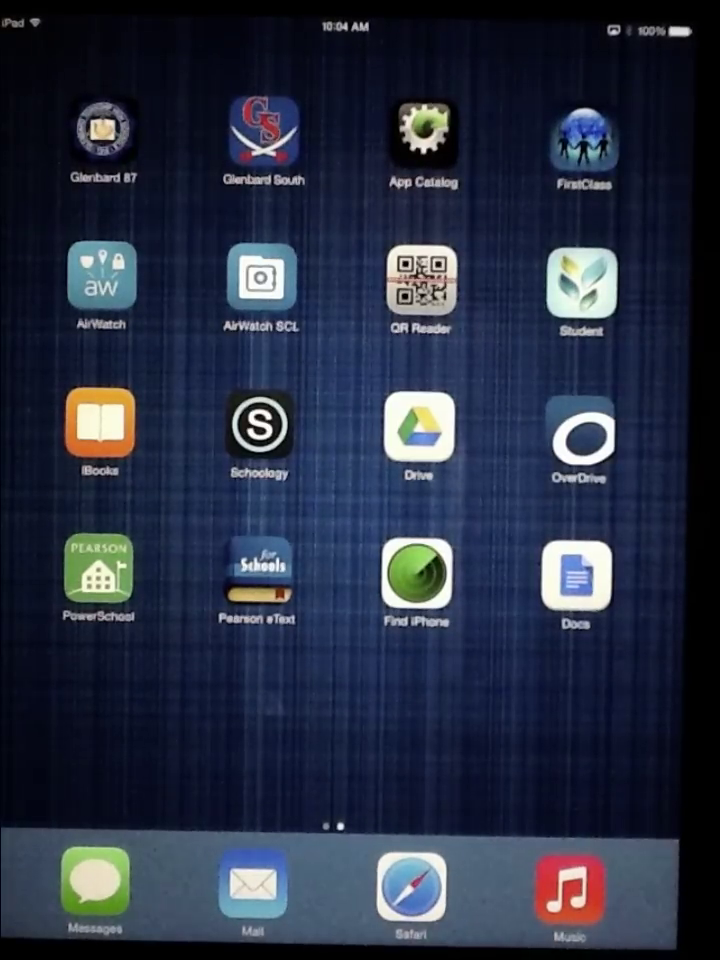
Step: Launch the AirWatch app from the second Home Screen page
left_click(100, 278)
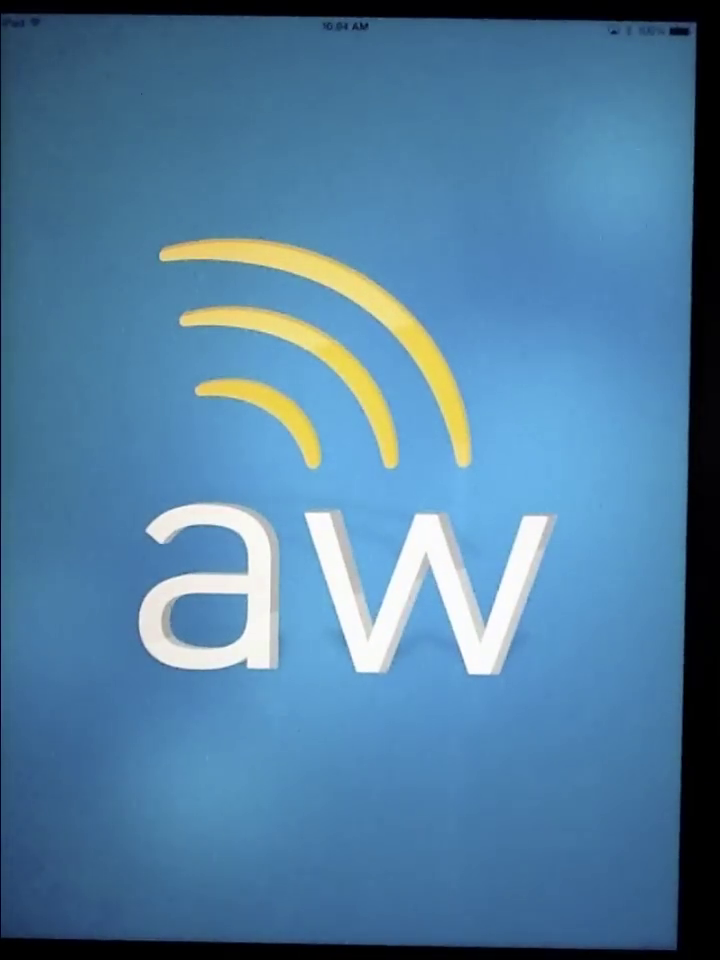